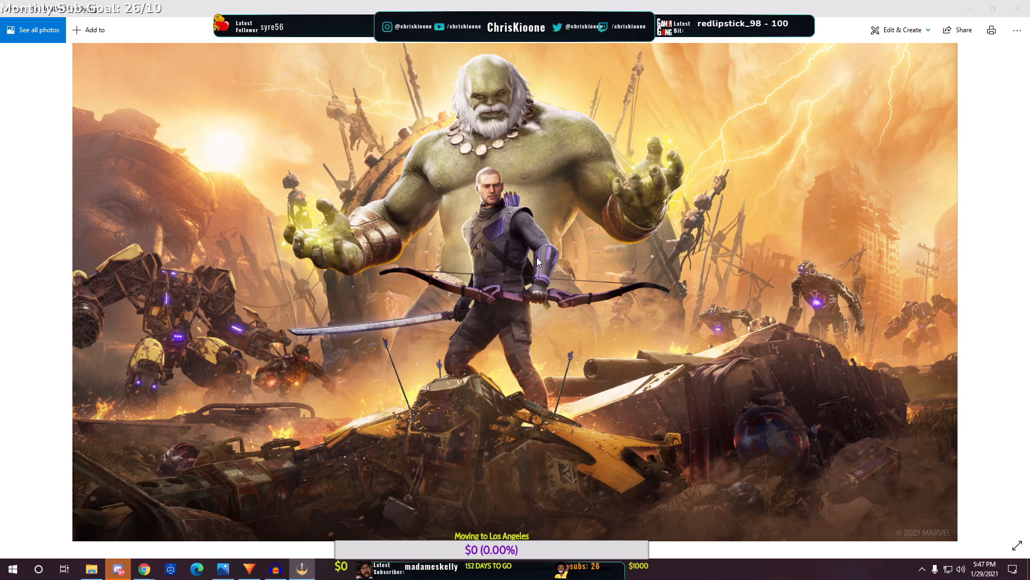
mouse_move(614, 161)
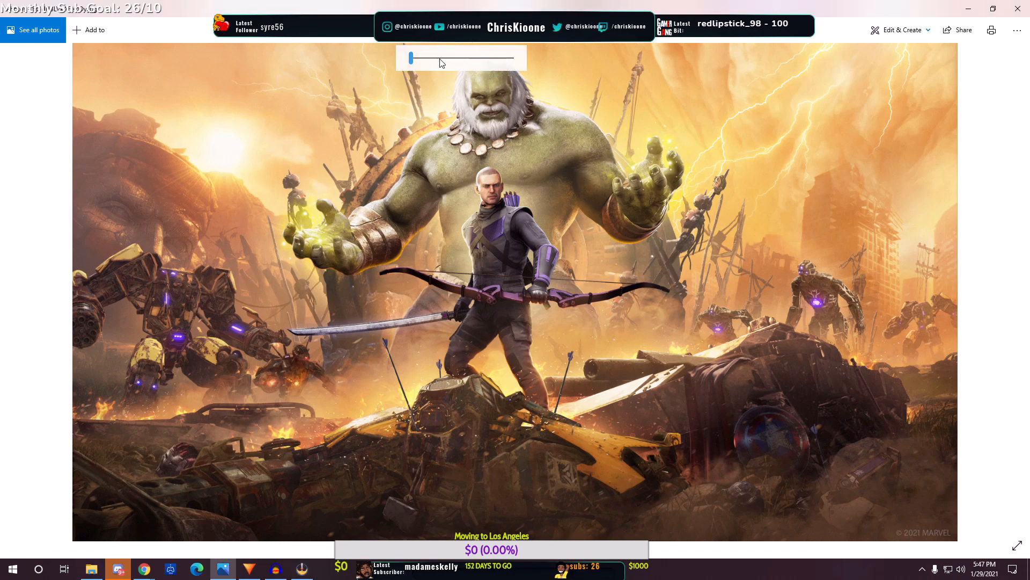
Step: Zoom in on the background robots, then on Hawkeye near 17, returning to about 6
drag(410, 58, 451, 58)
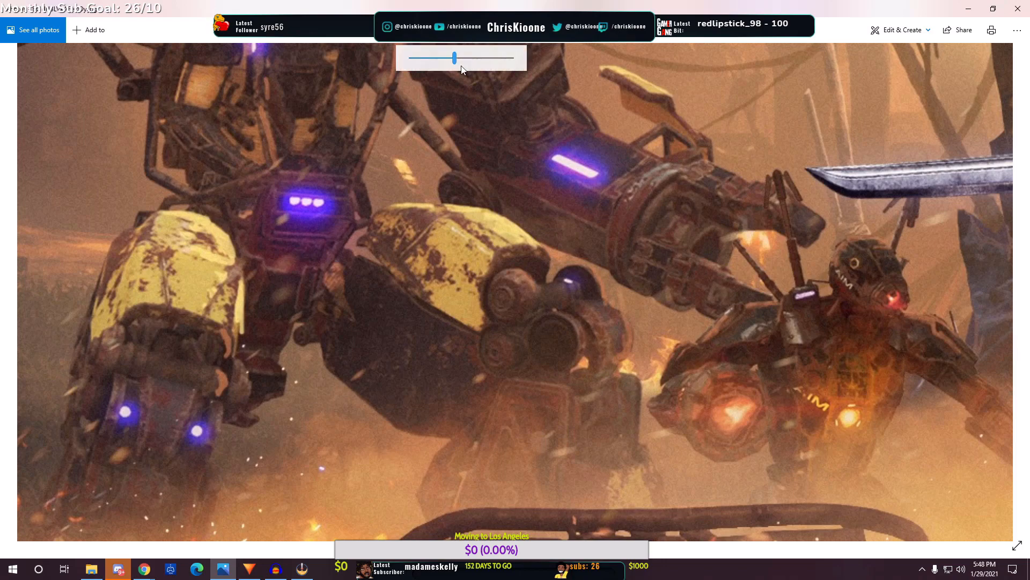
drag(452, 59, 414, 58)
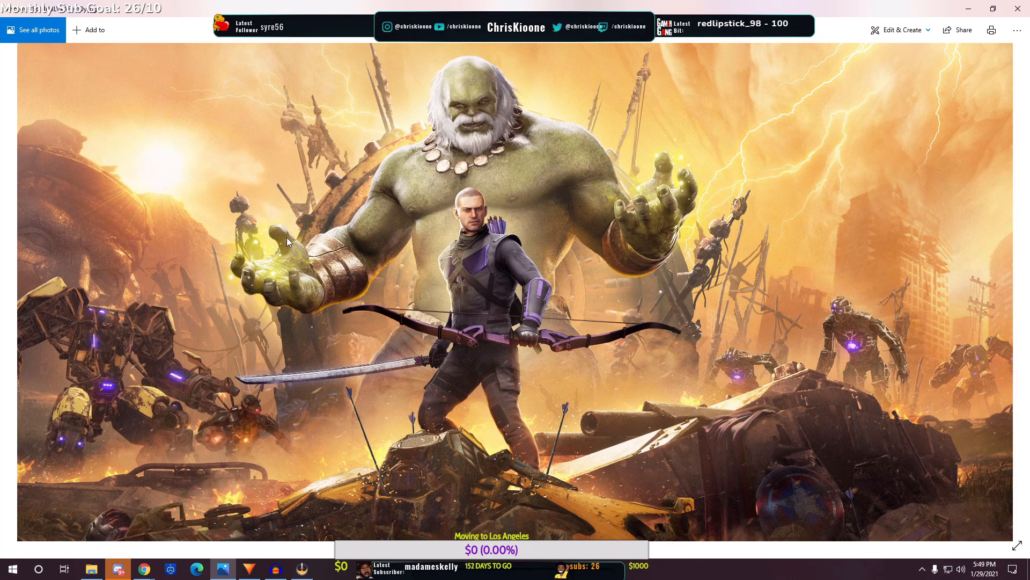
mouse_move(731, 291)
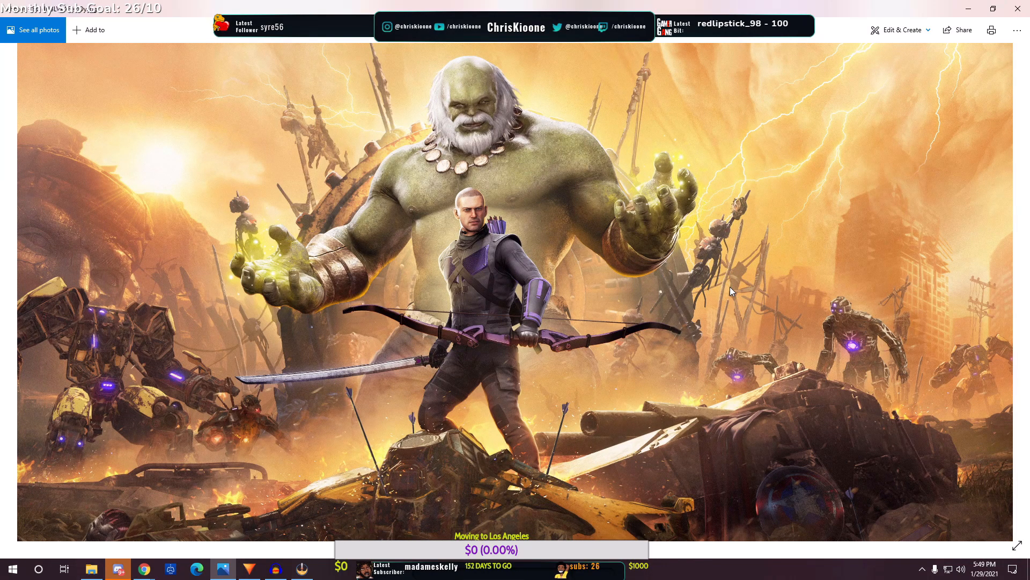
mouse_move(660, 248)
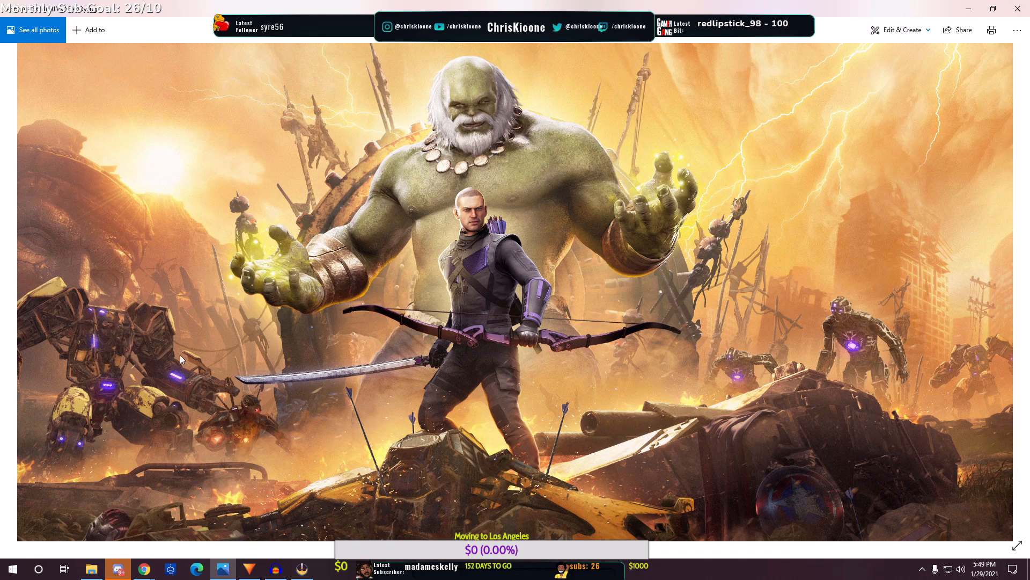
mouse_move(802, 277)
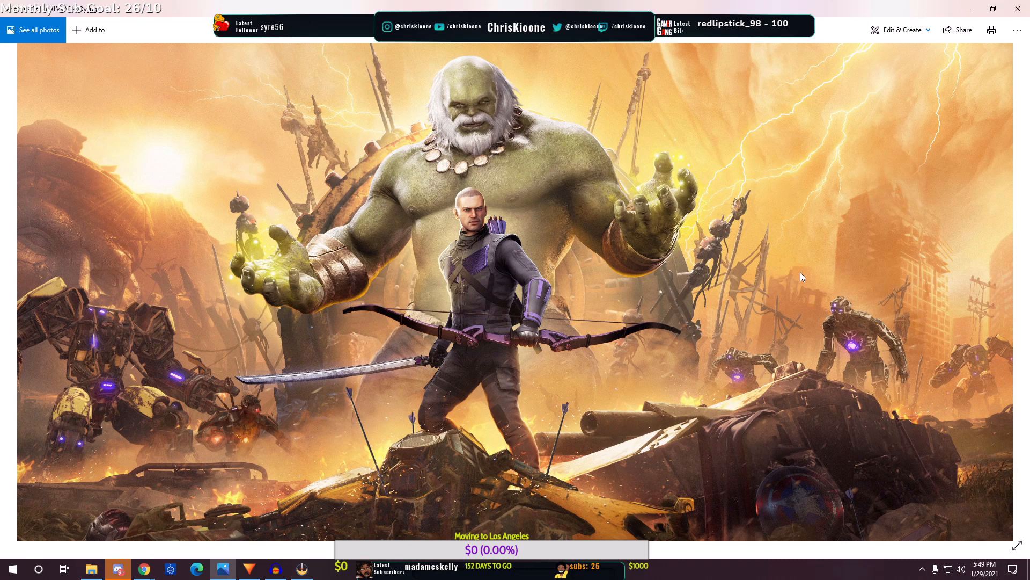
mouse_move(212, 161)
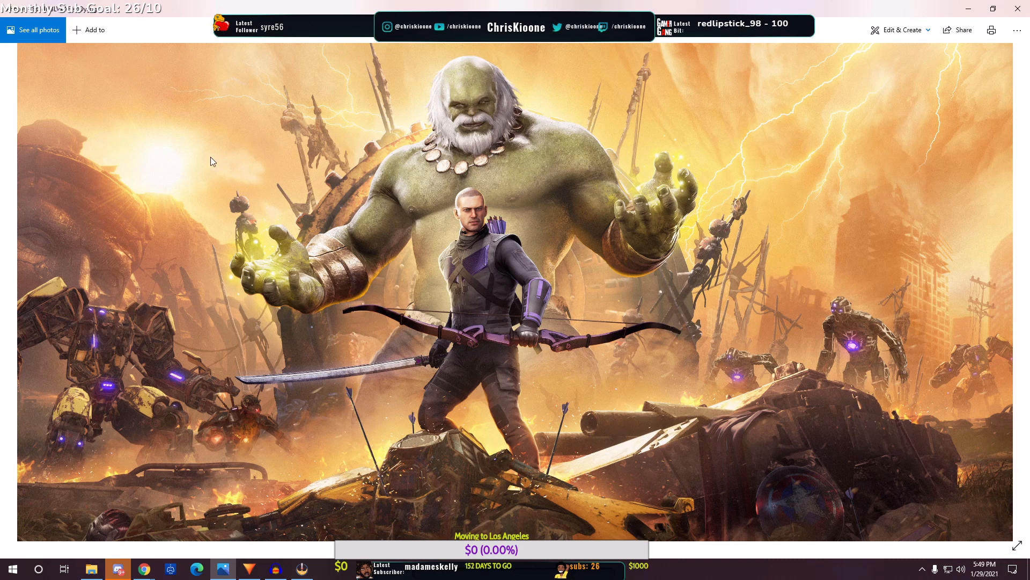
mouse_move(505, 245)
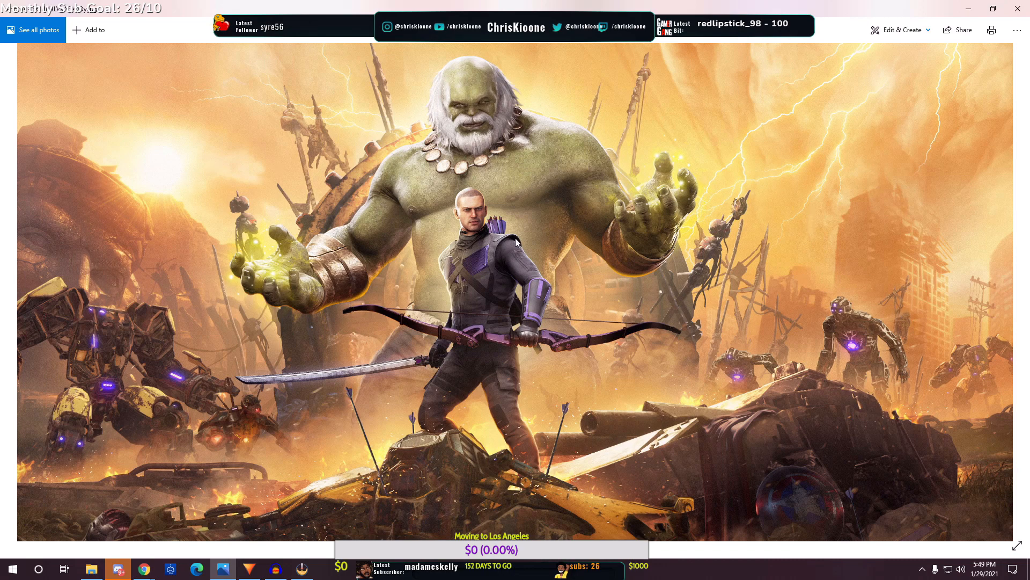
mouse_move(429, 232)
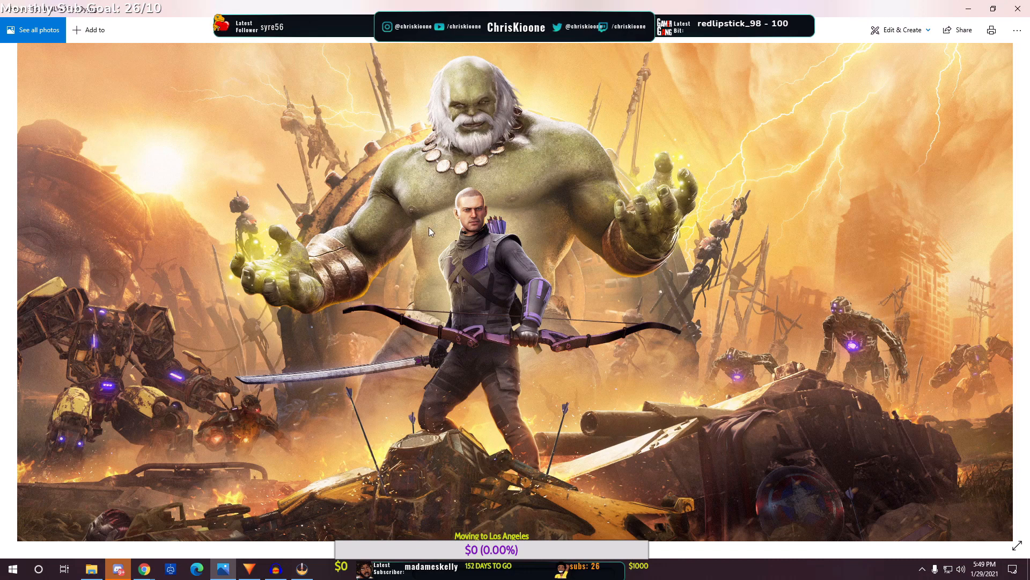
mouse_move(413, 408)
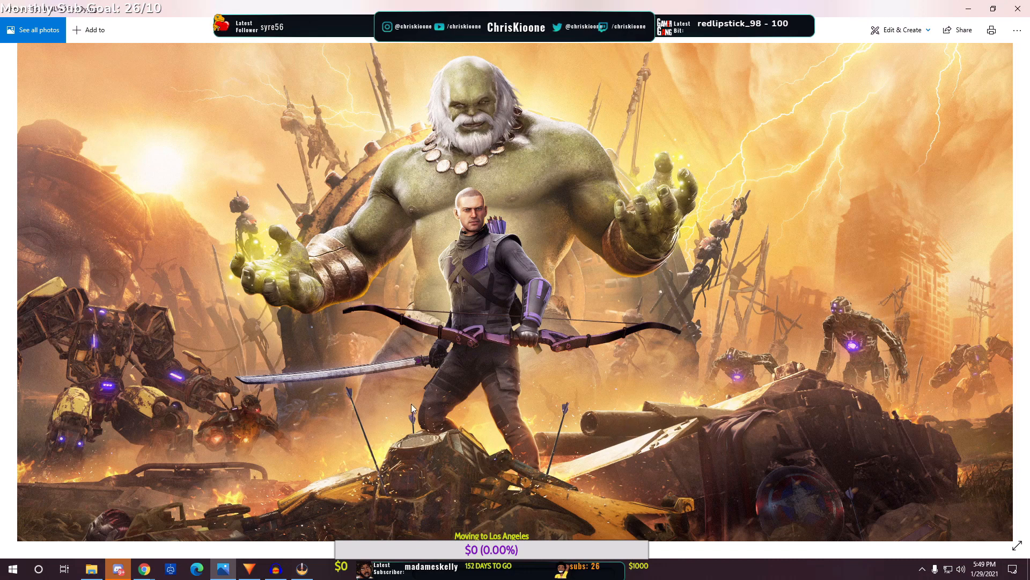
mouse_move(479, 301)
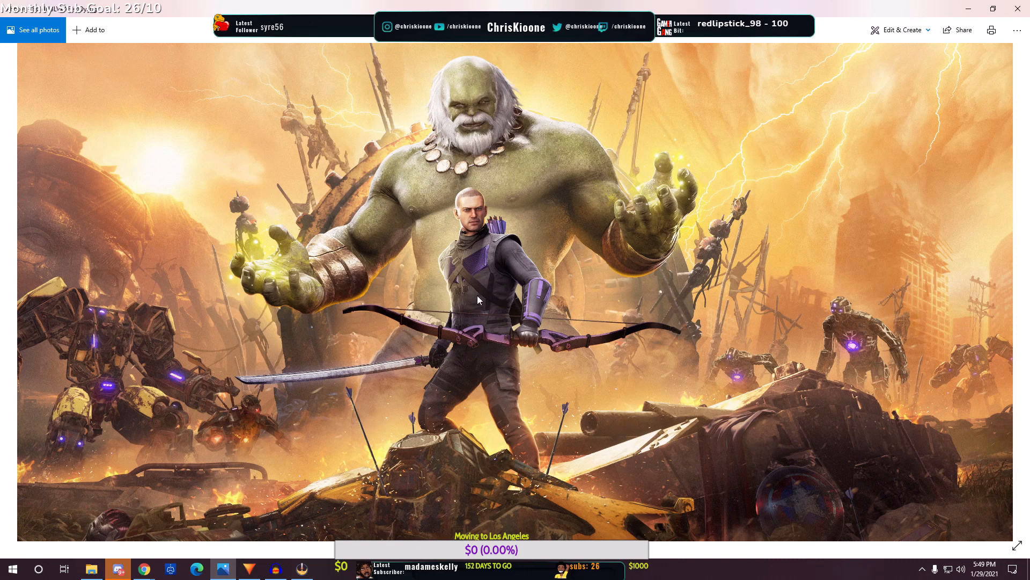
mouse_move(446, 295)
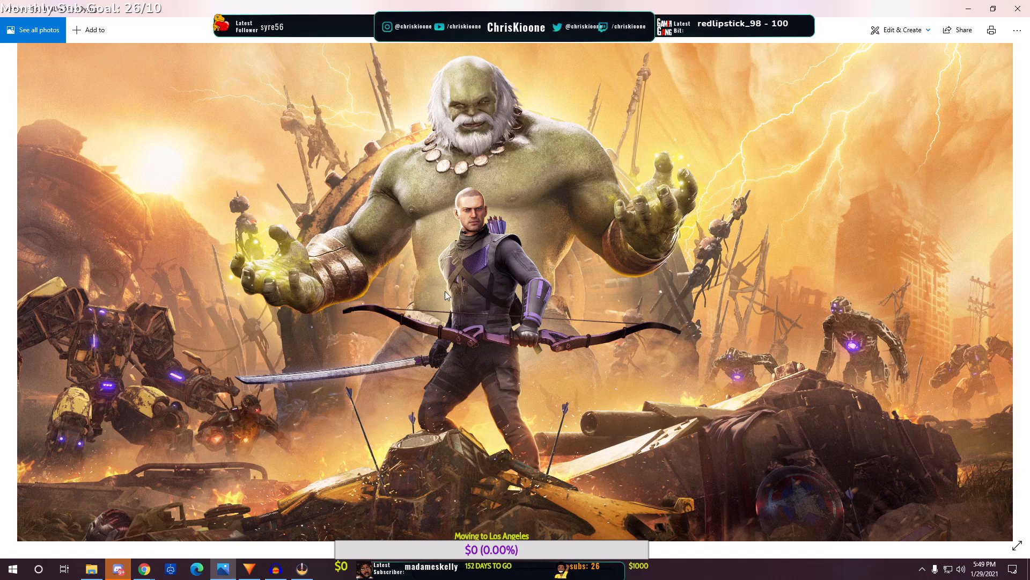
mouse_move(543, 162)
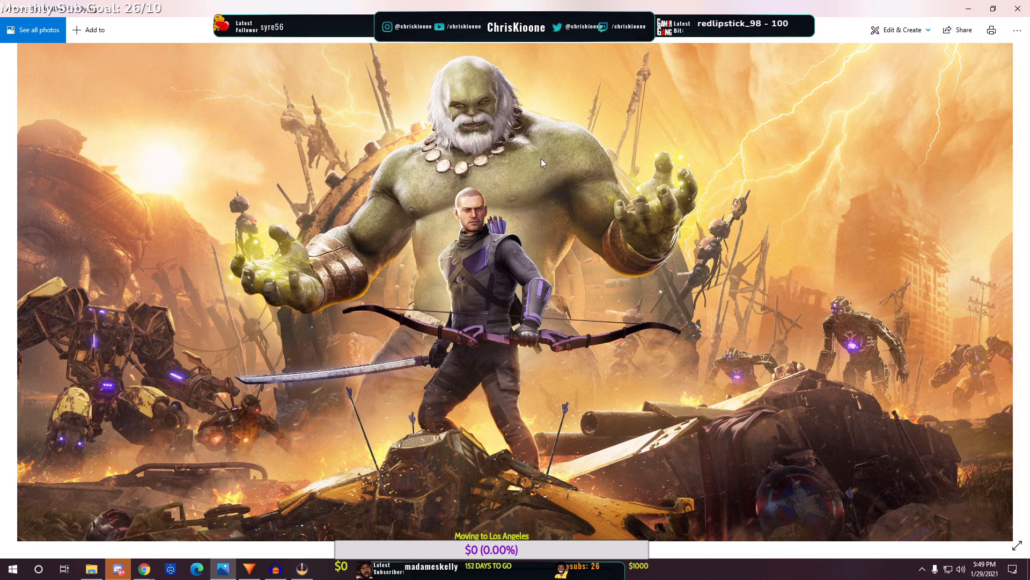
mouse_move(545, 181)
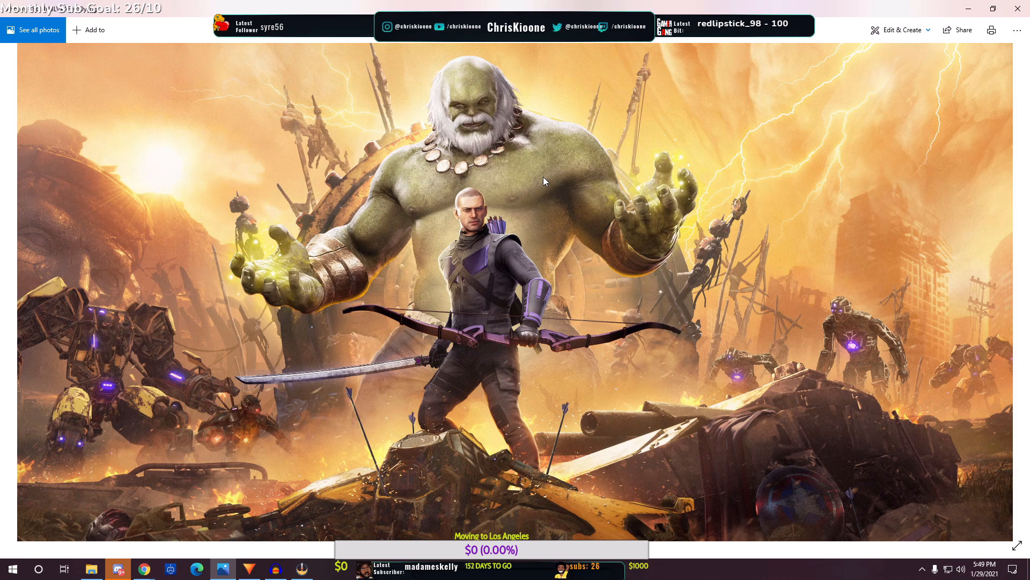
mouse_move(550, 185)
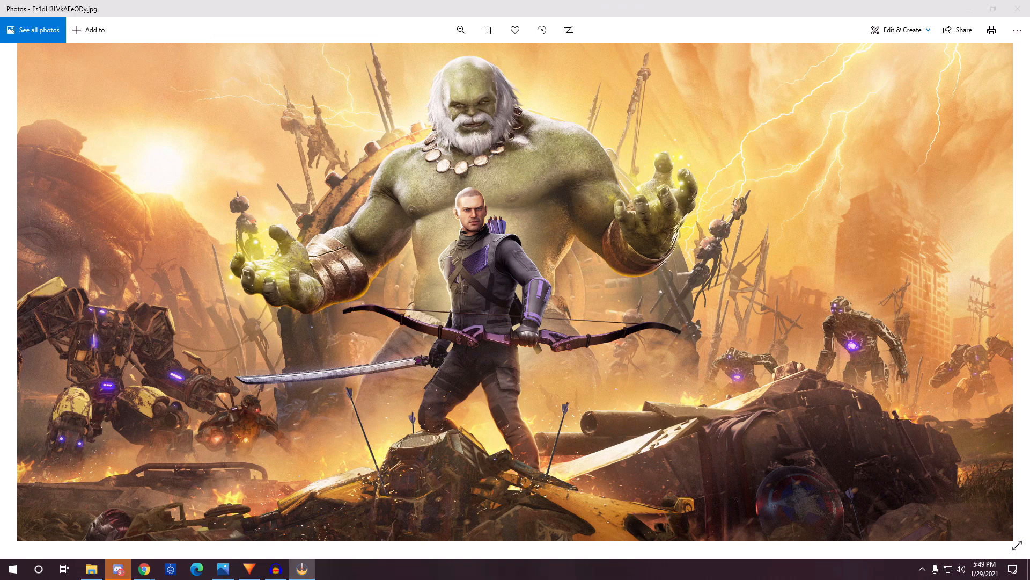
mouse_move(713, 241)
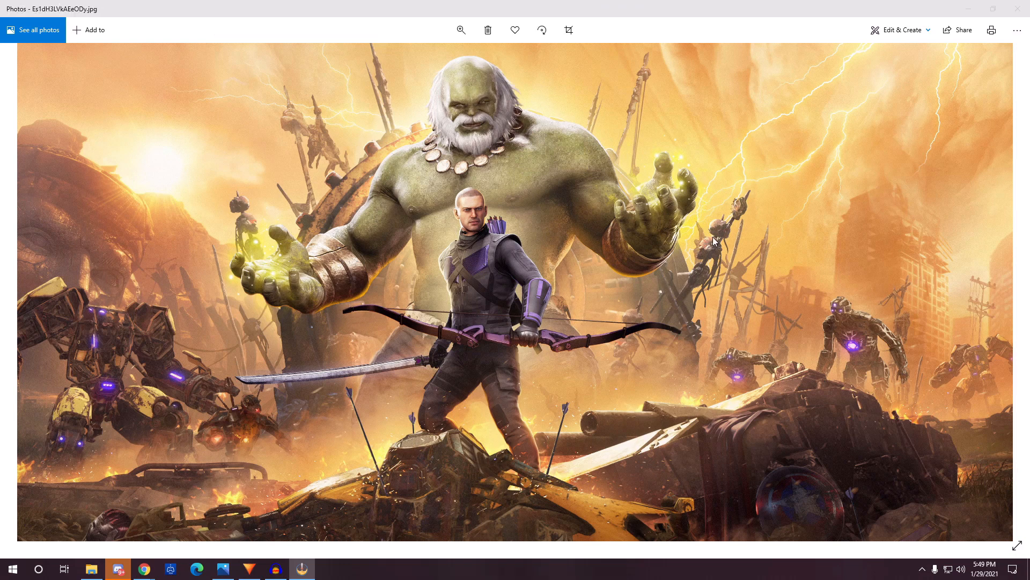
mouse_move(308, 278)
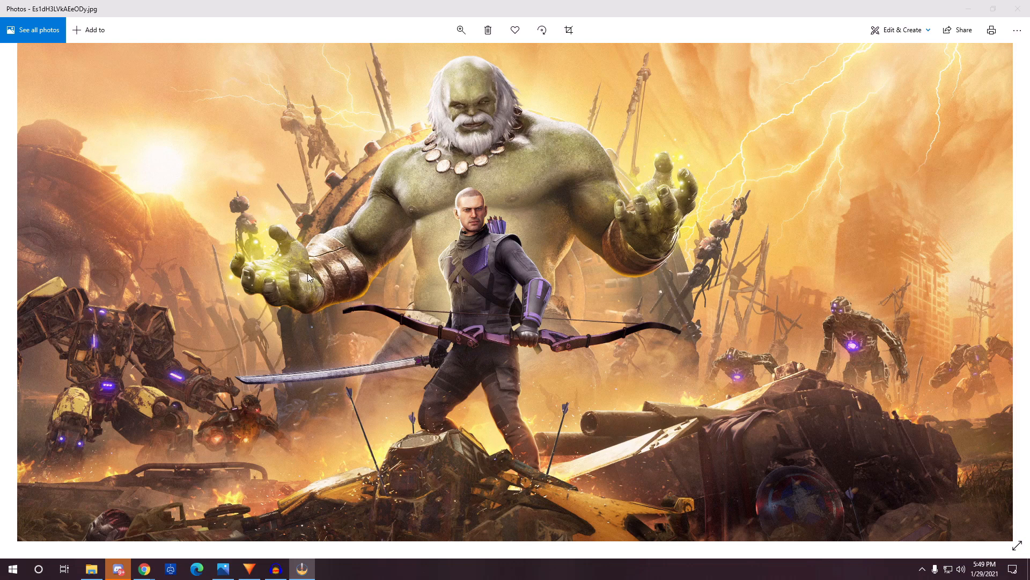
mouse_move(275, 291)
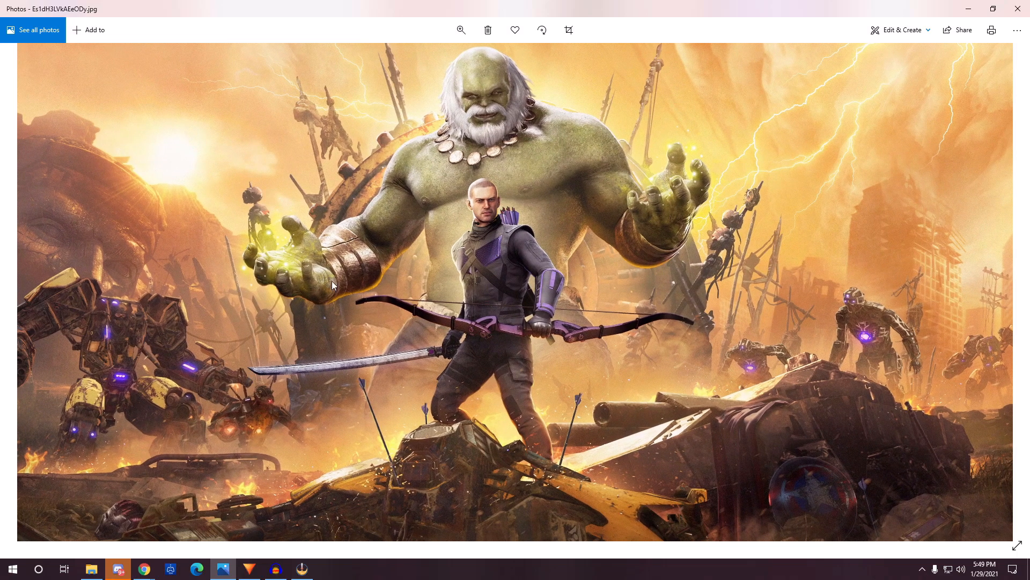
click(462, 29)
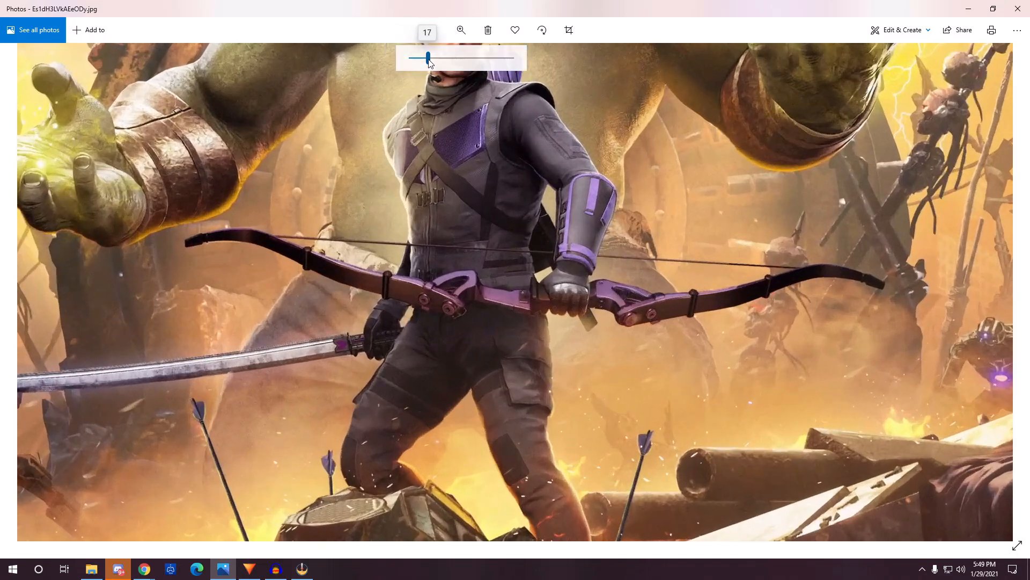
drag(428, 57, 415, 58)
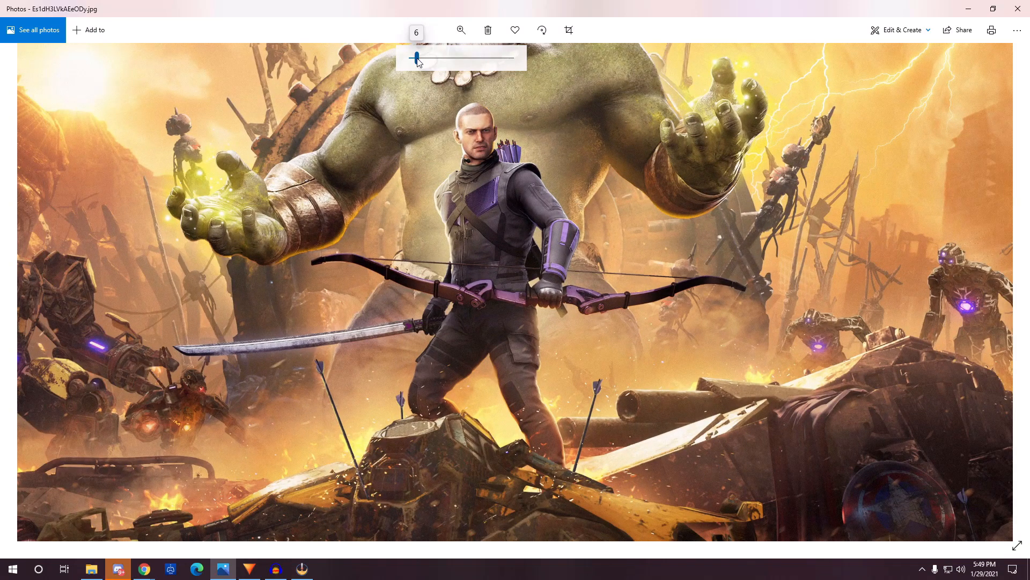
drag(416, 56, 413, 56)
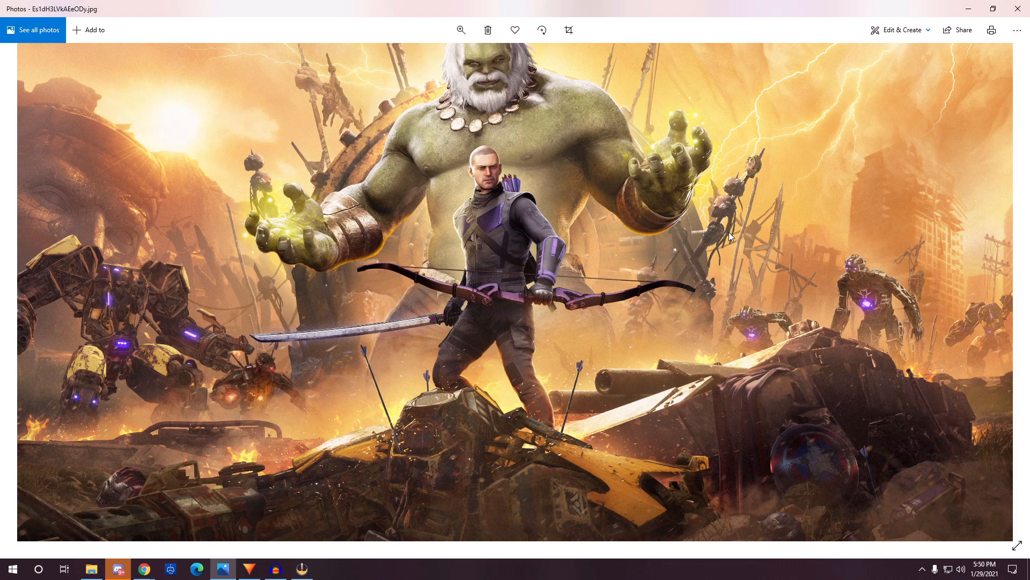
Step: Magnify Maestro's glowing hand, then zoom back to about 6 showing Maestro, Hawkeye and robots
click(461, 29)
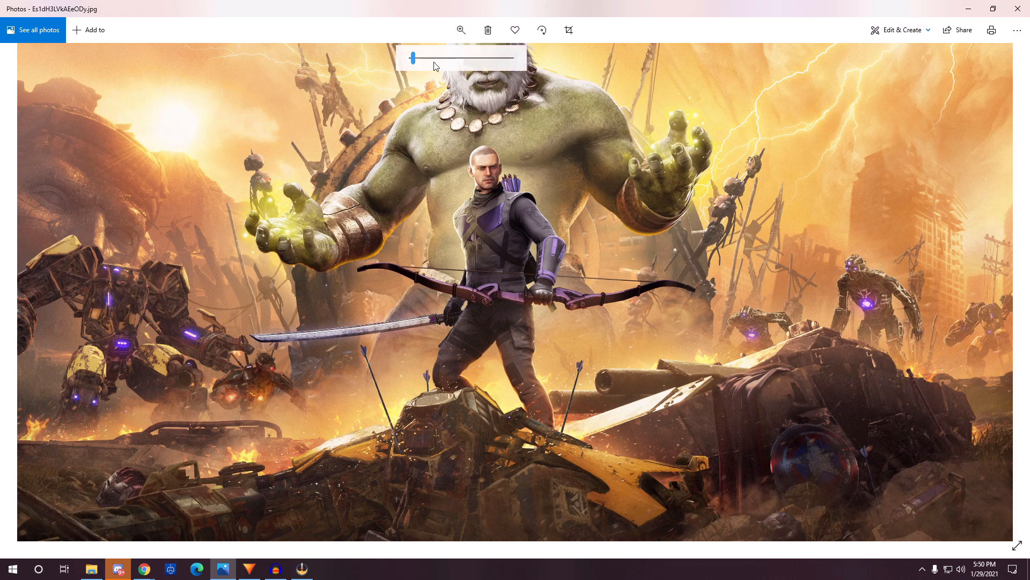
drag(412, 59, 426, 59)
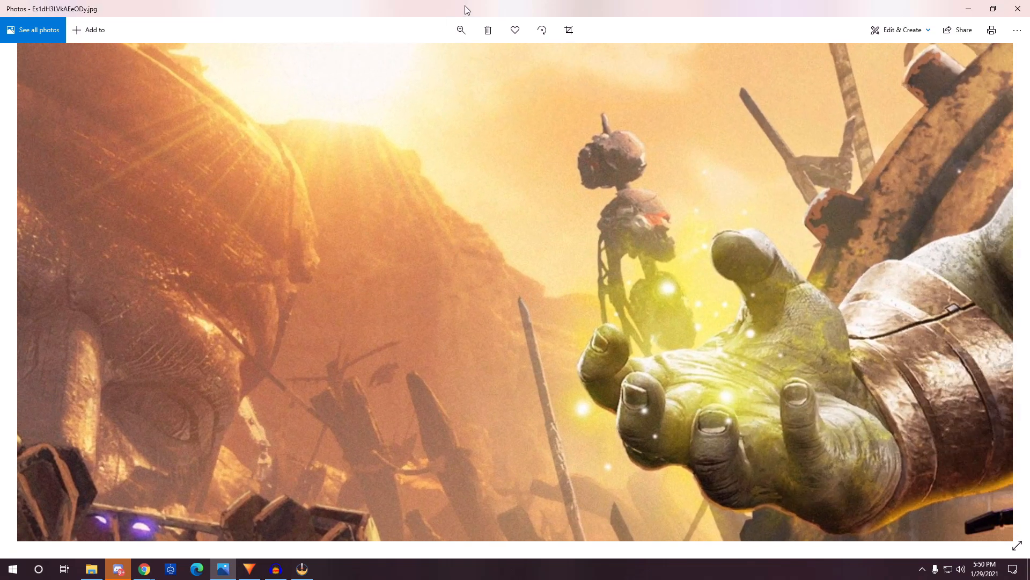
click(461, 29)
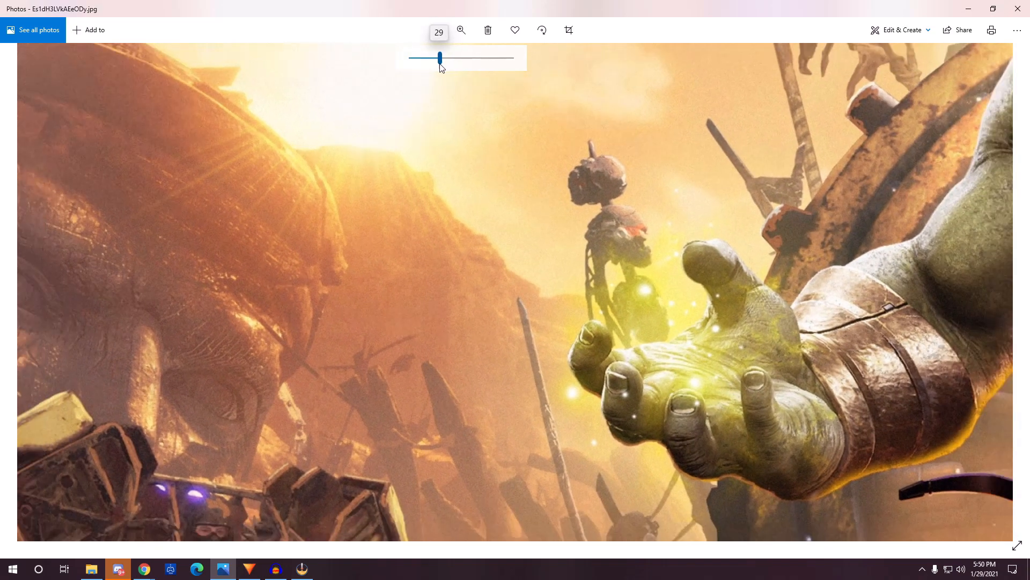
drag(438, 58, 416, 58)
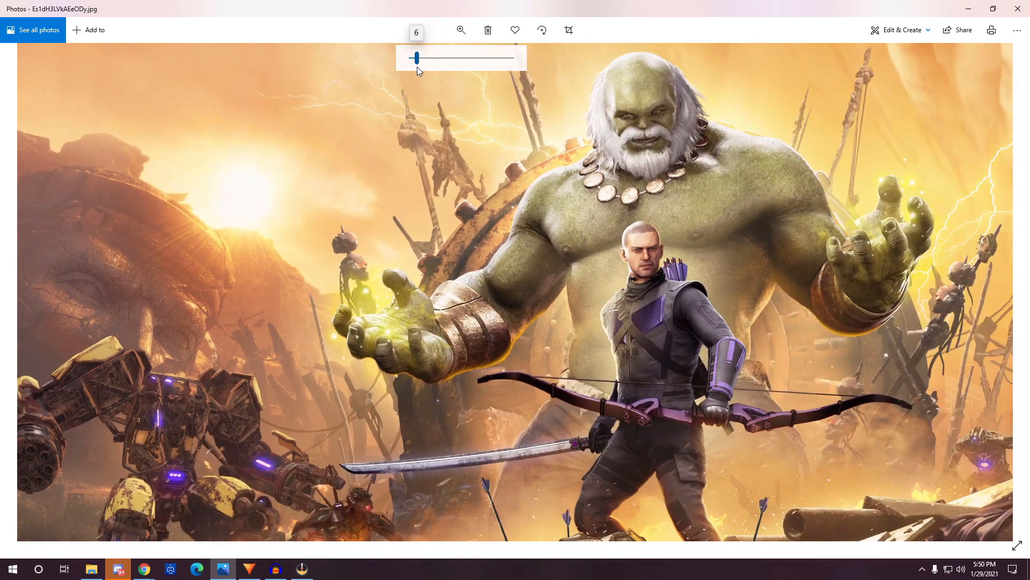